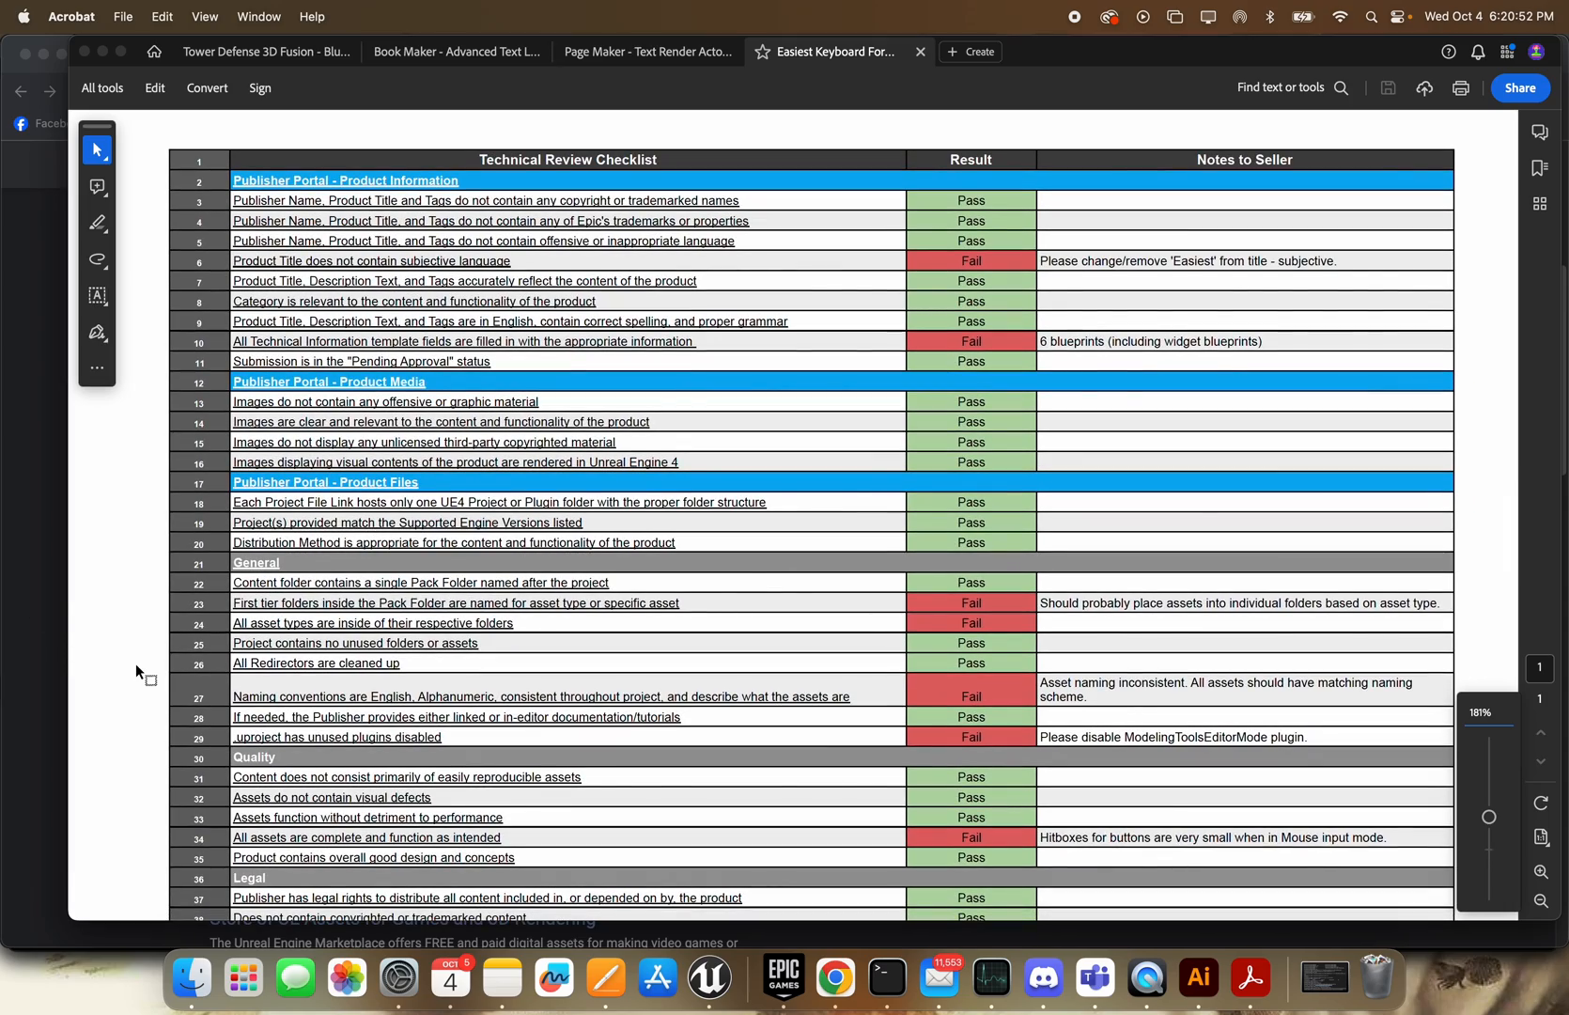
# - Scroll down the checklist toward the Legal section of the review
pyautogui.scroll(-3)
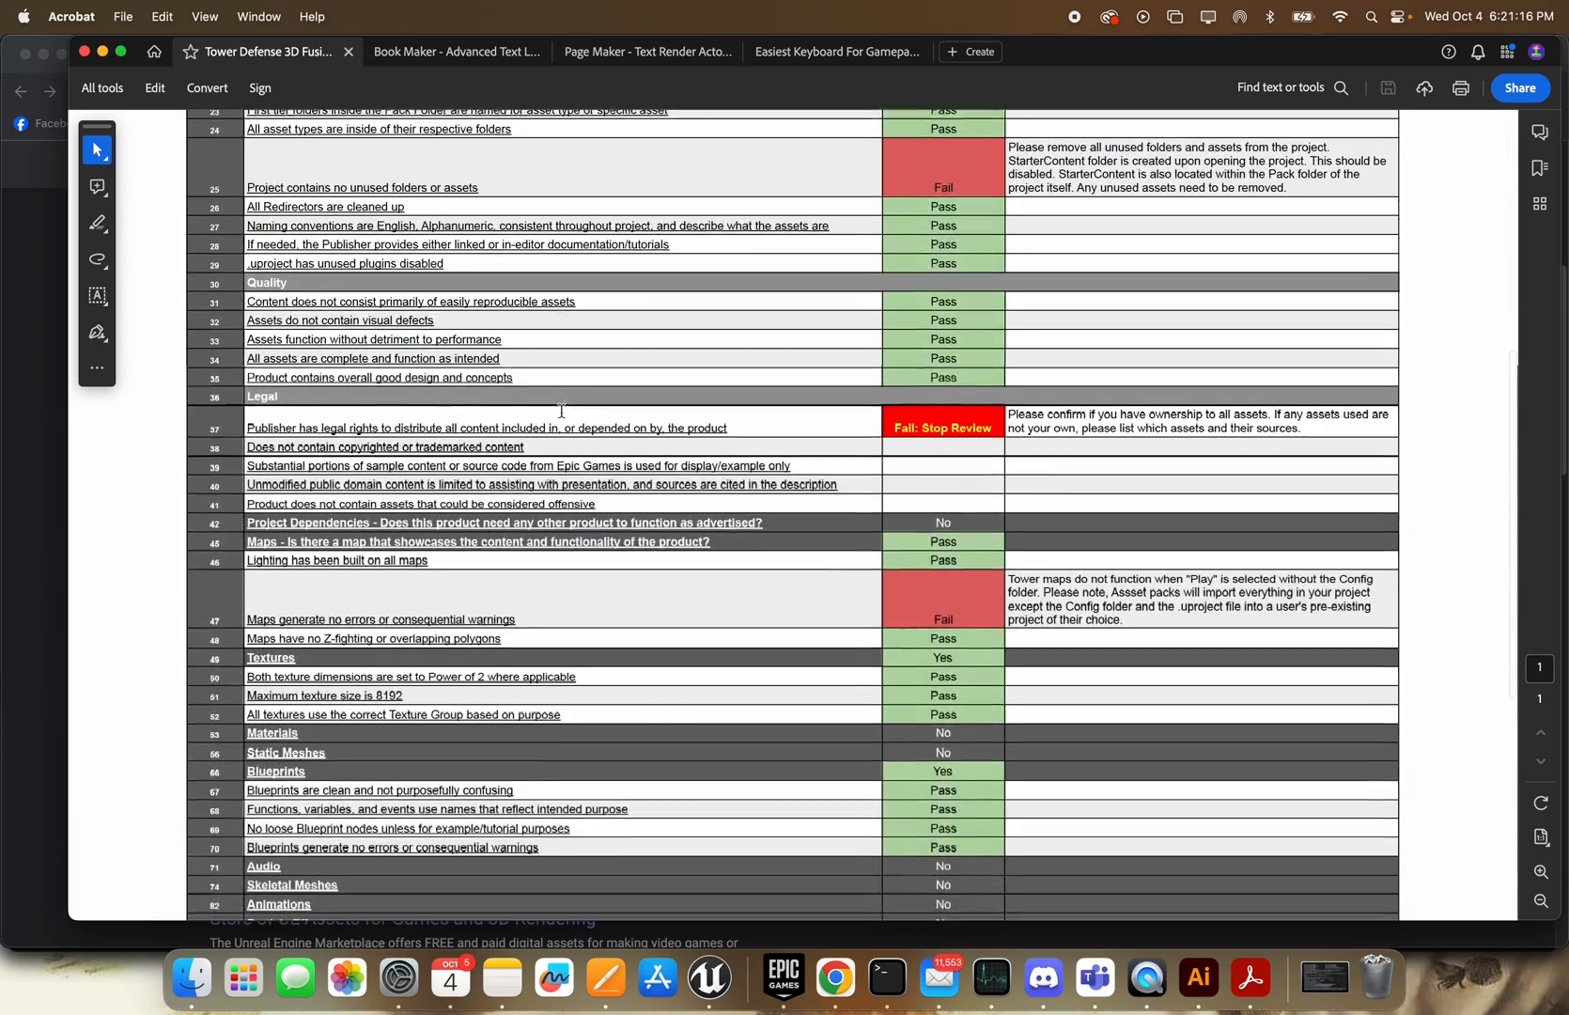
# - Switch to the Easiest Keyboard For Gamepad tab and scroll through its Technical Review Checklist
pyautogui.click(835, 51)
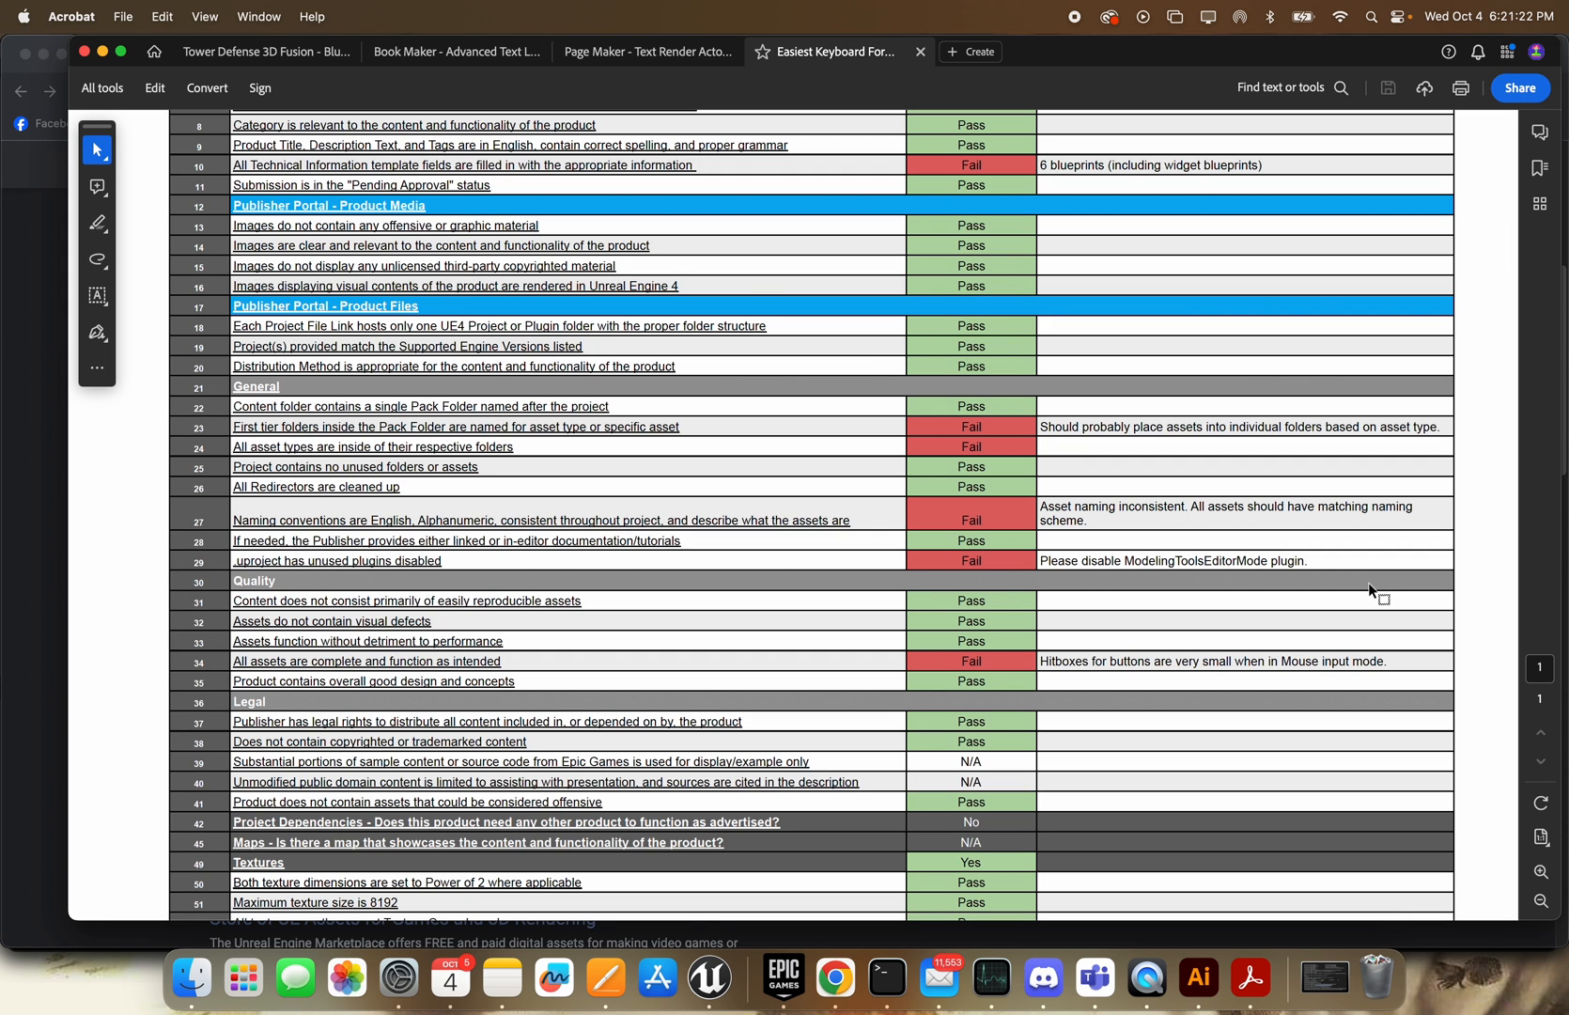
pyautogui.scroll(-3)
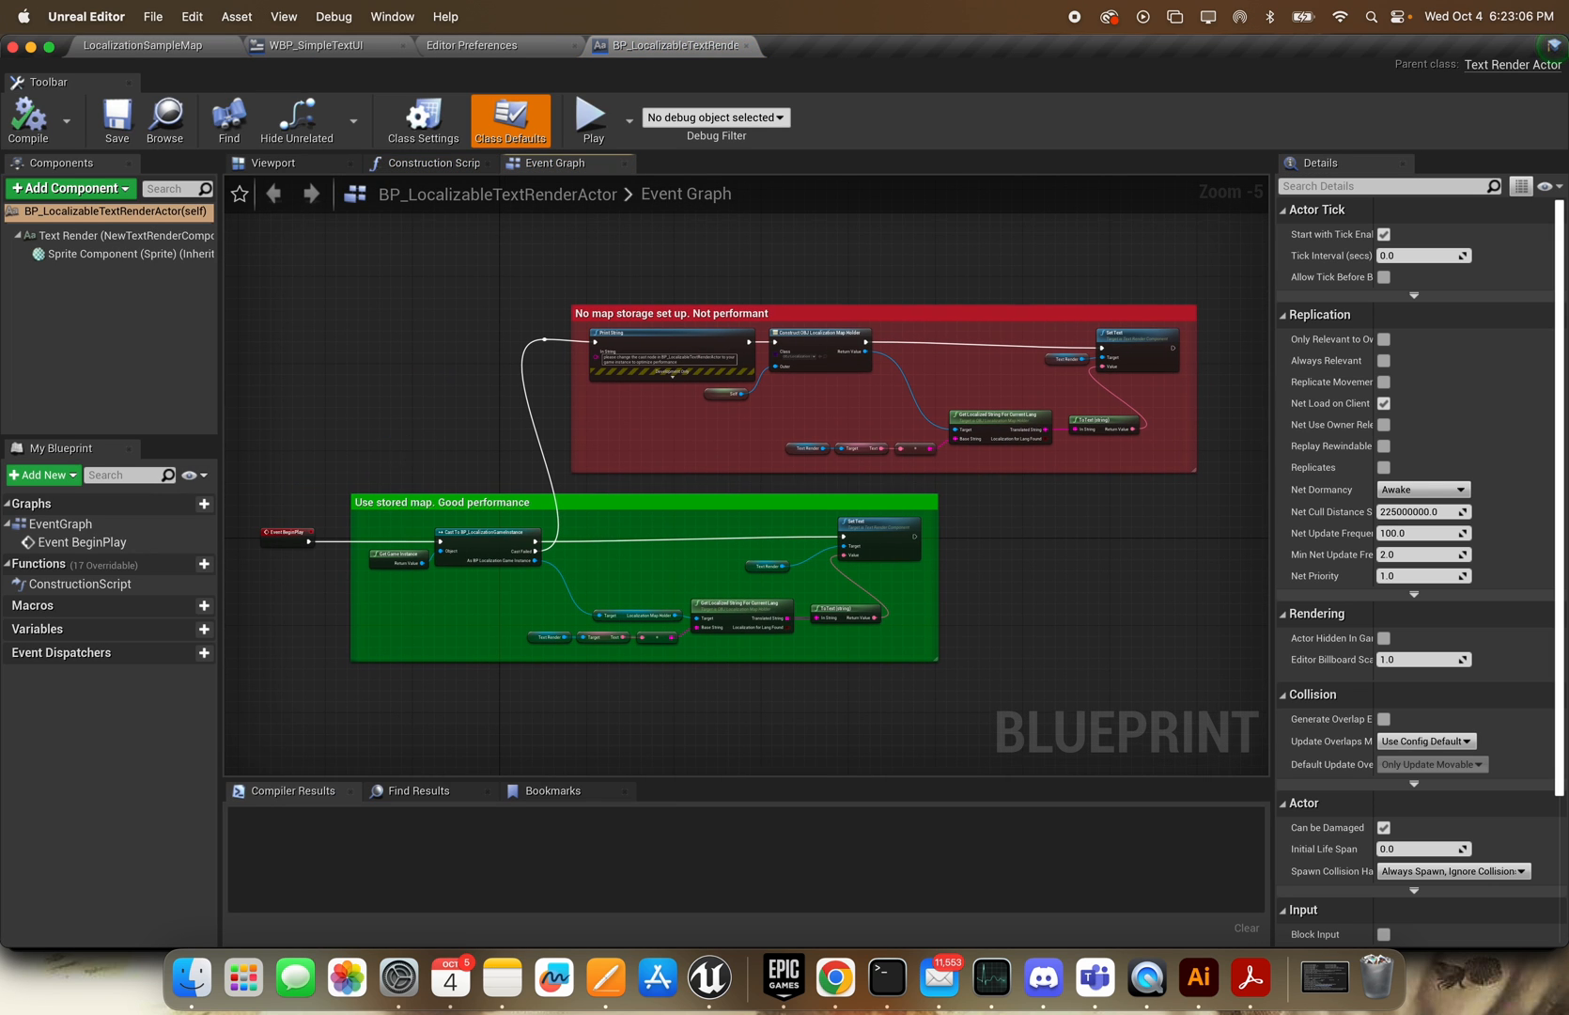
# - Bring up the BP_LocalizableTextRenderActor blueprint's Event Graph
pyautogui.click(143, 45)
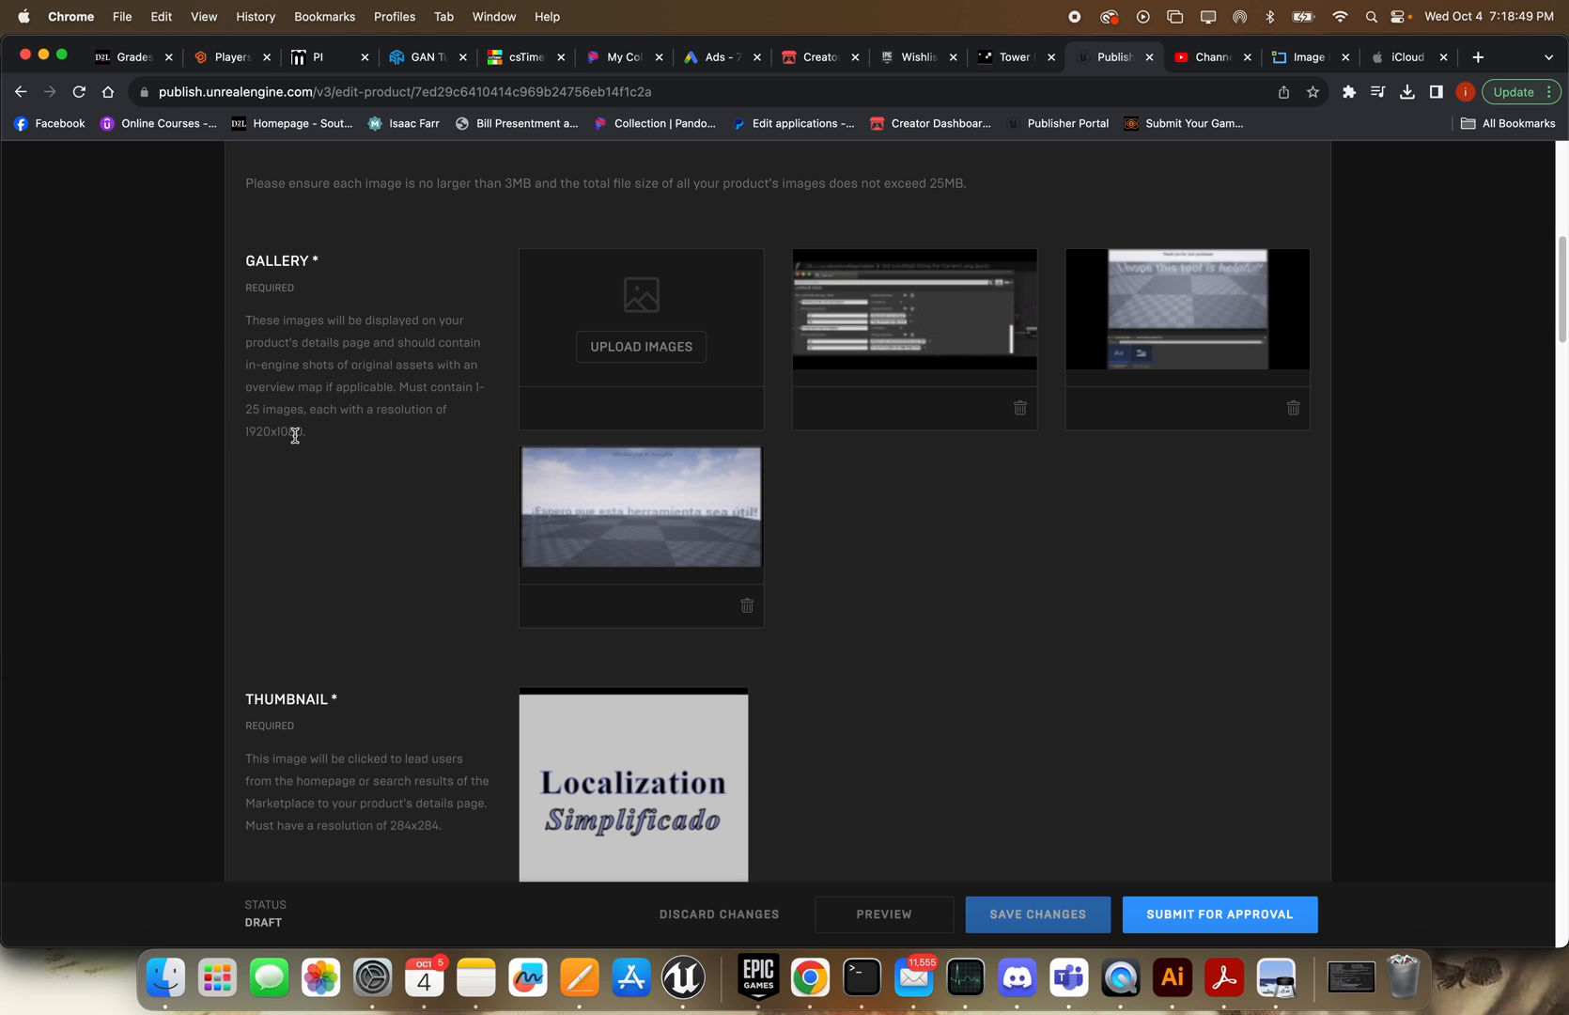
# - Switch to the Publisher Portal tab showing the draft's gallery screenshots
pyautogui.click(1300, 57)
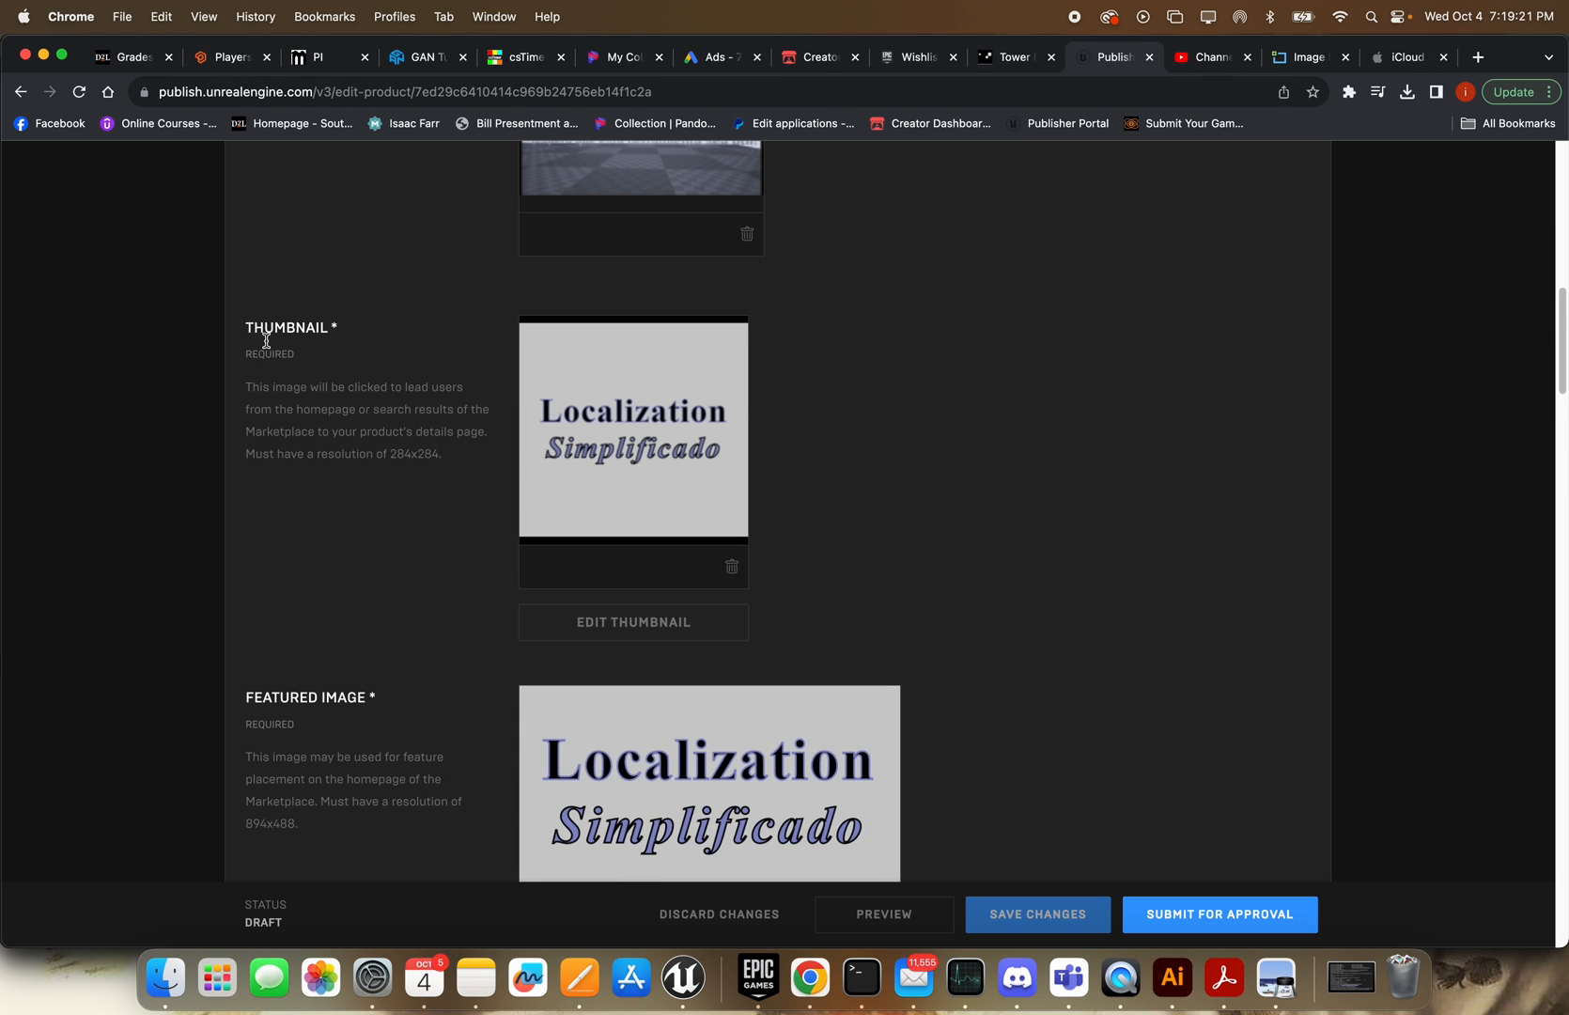
# - Switch to the Publisher Portal tab showing the thumbnail and featured title image
pyautogui.click(1206, 56)
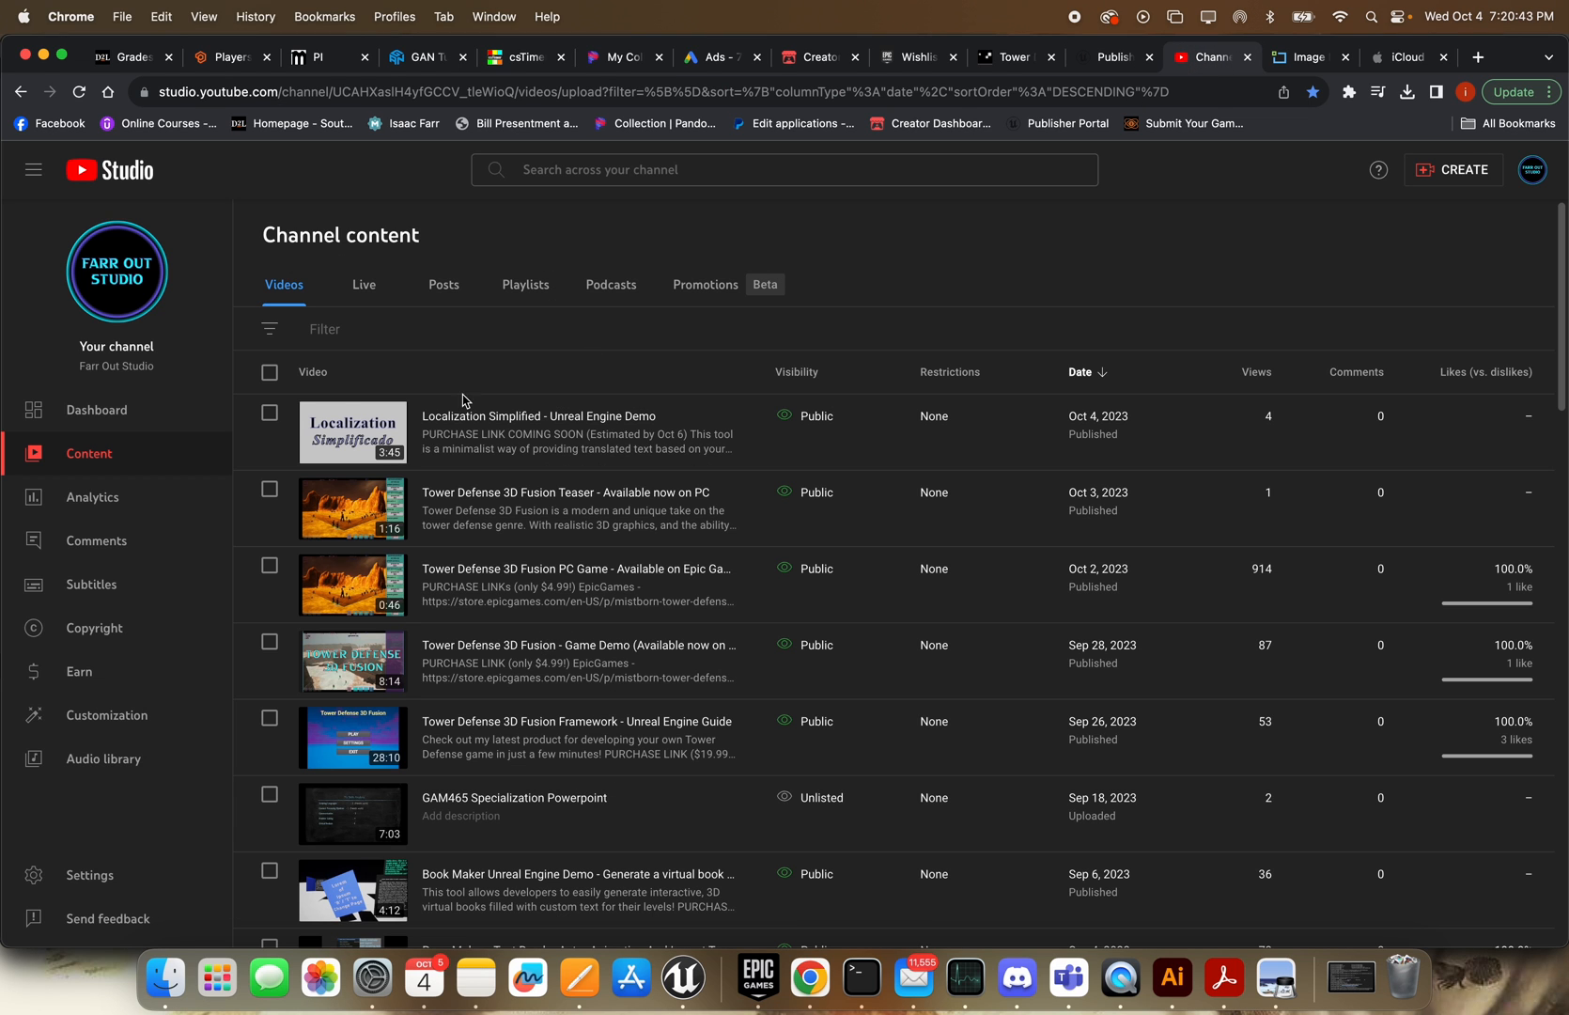
# - Switch to the YouTube Studio tab listing the channel's videos
pyautogui.click(1112, 56)
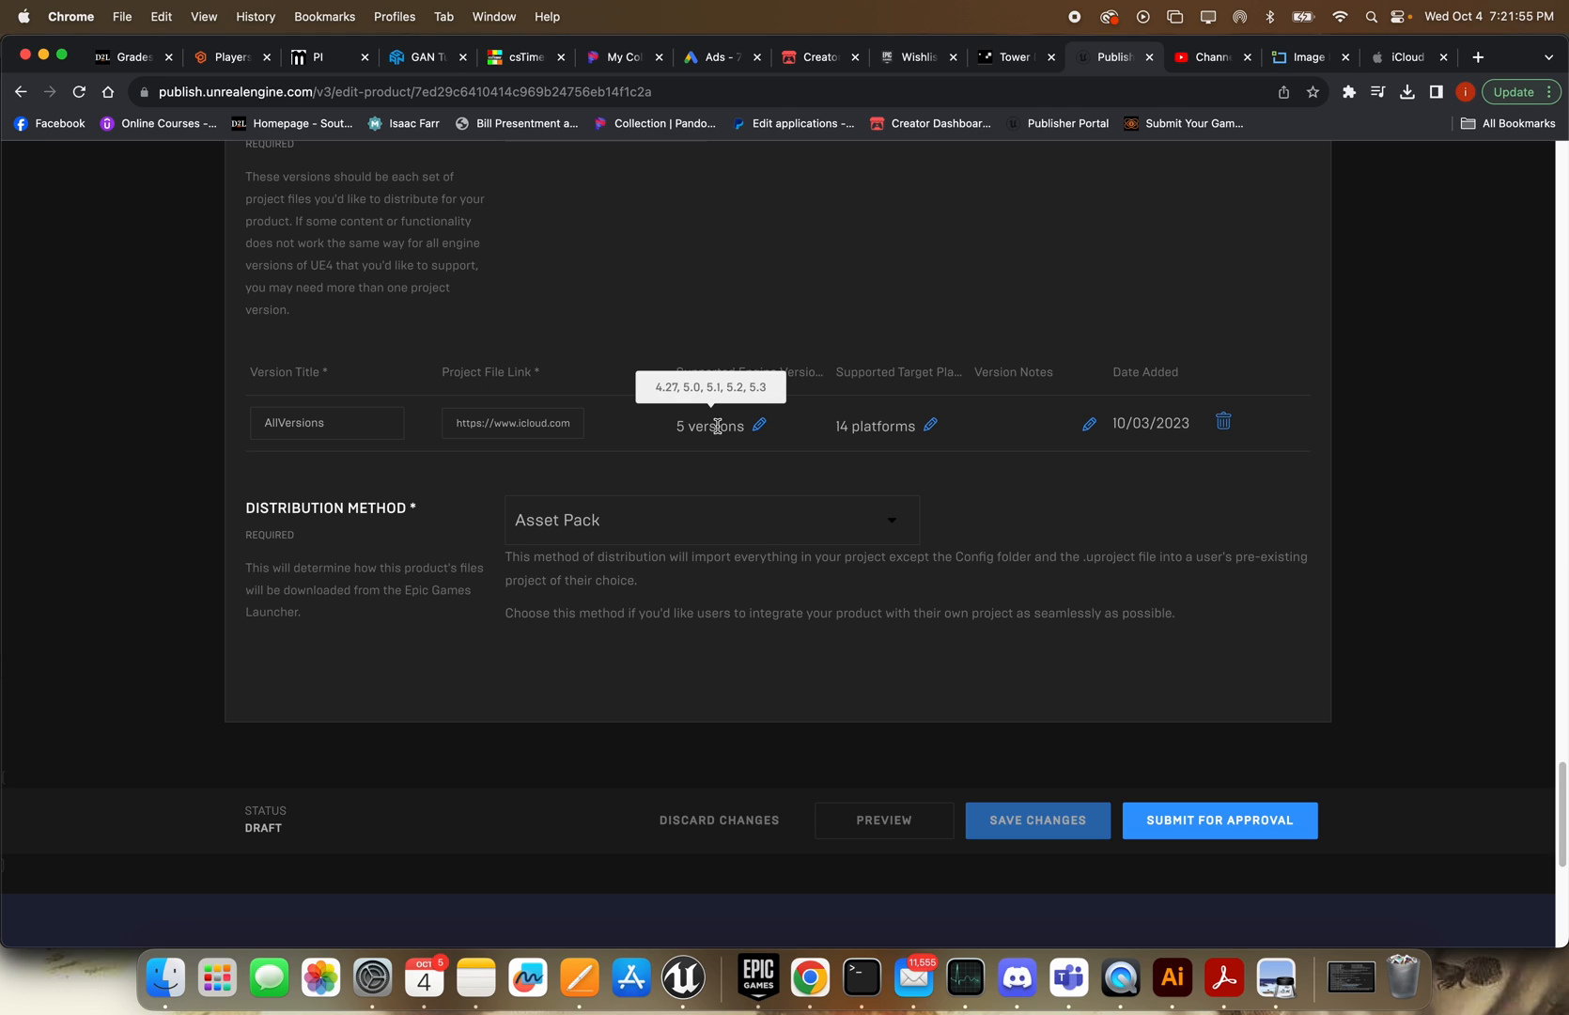